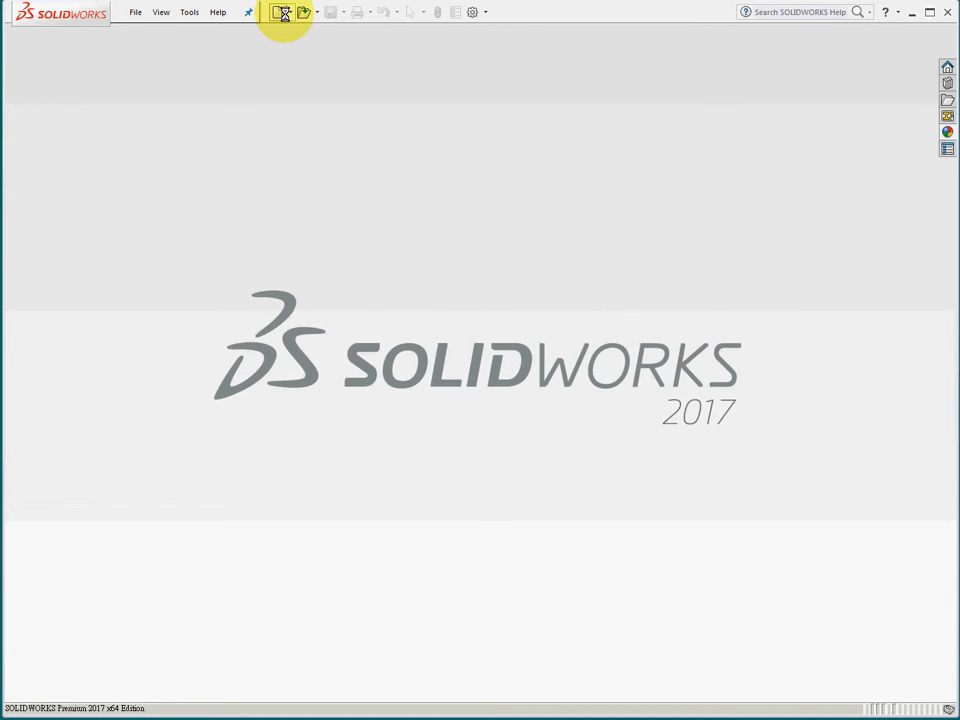
- Create a new SOLIDWORKS part document
click(282, 11)
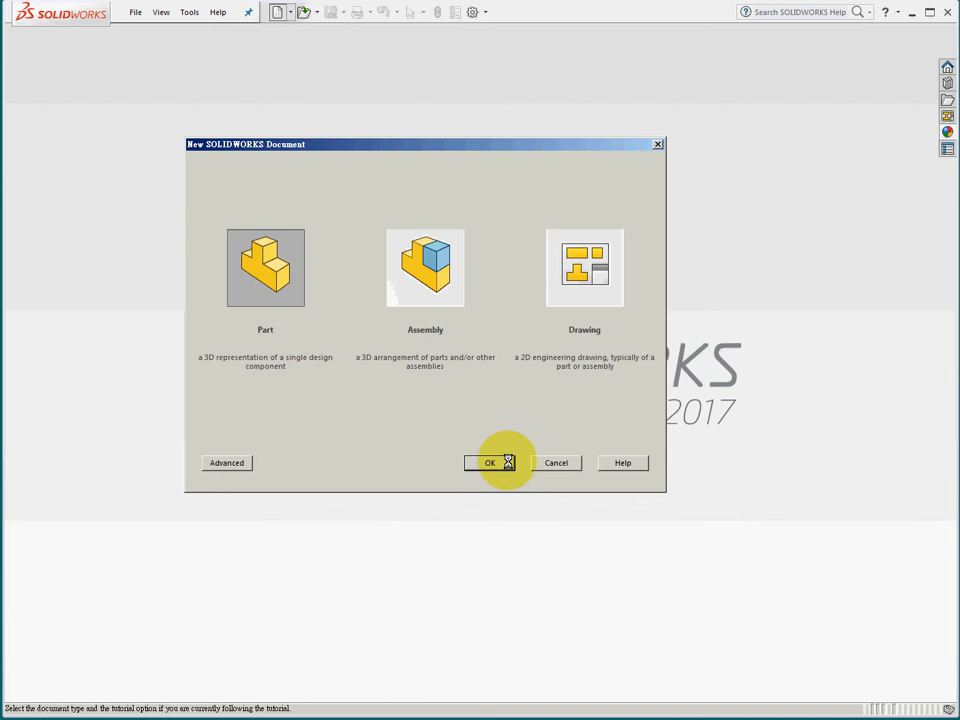
click(489, 462)
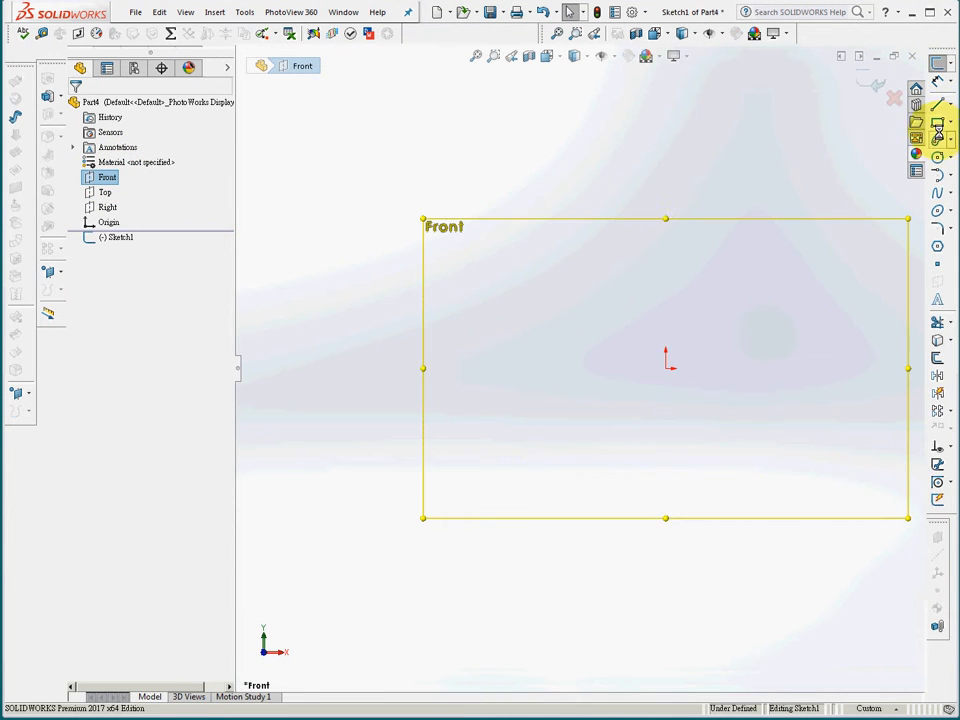
- Sketch a 300 × 100 centre rectangle at the origin and extrude it into a plate
click(127, 156)
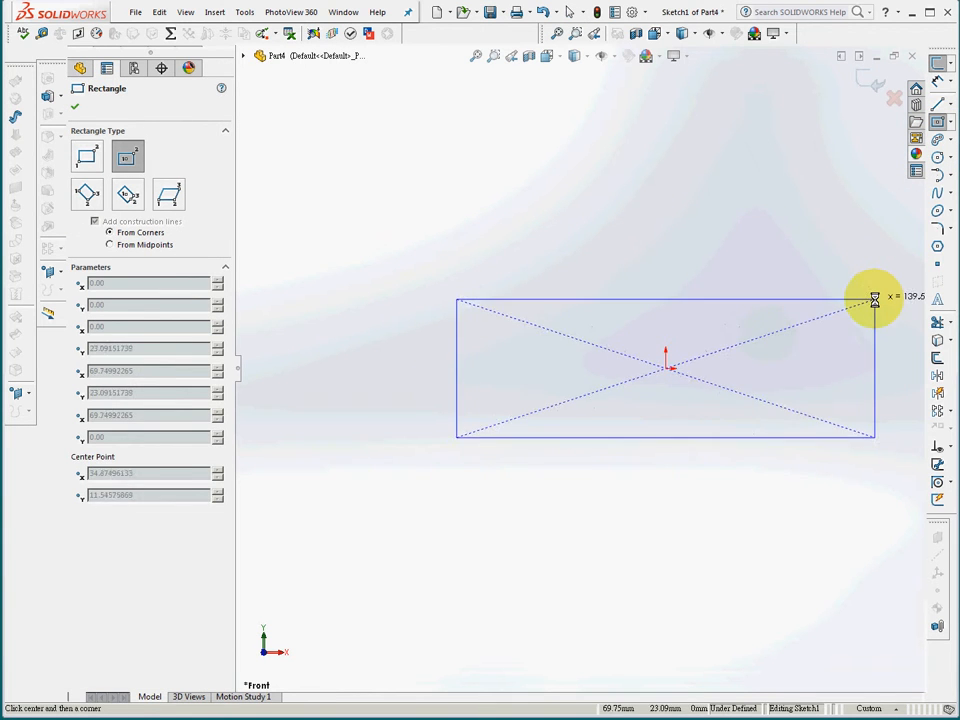
click(665, 298)
text(300)
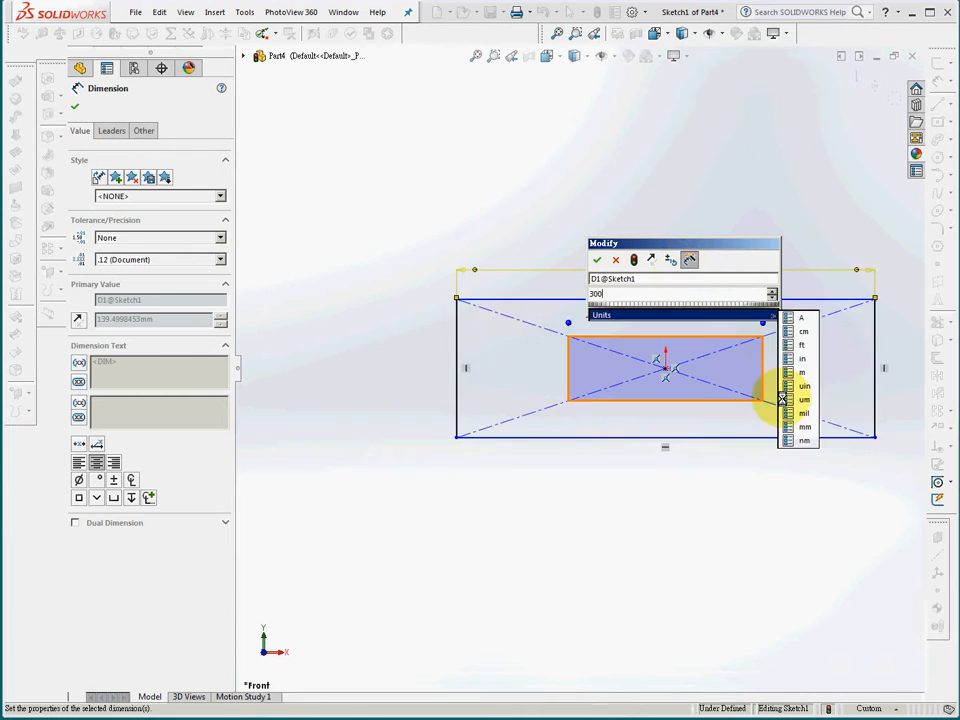
click(597, 259)
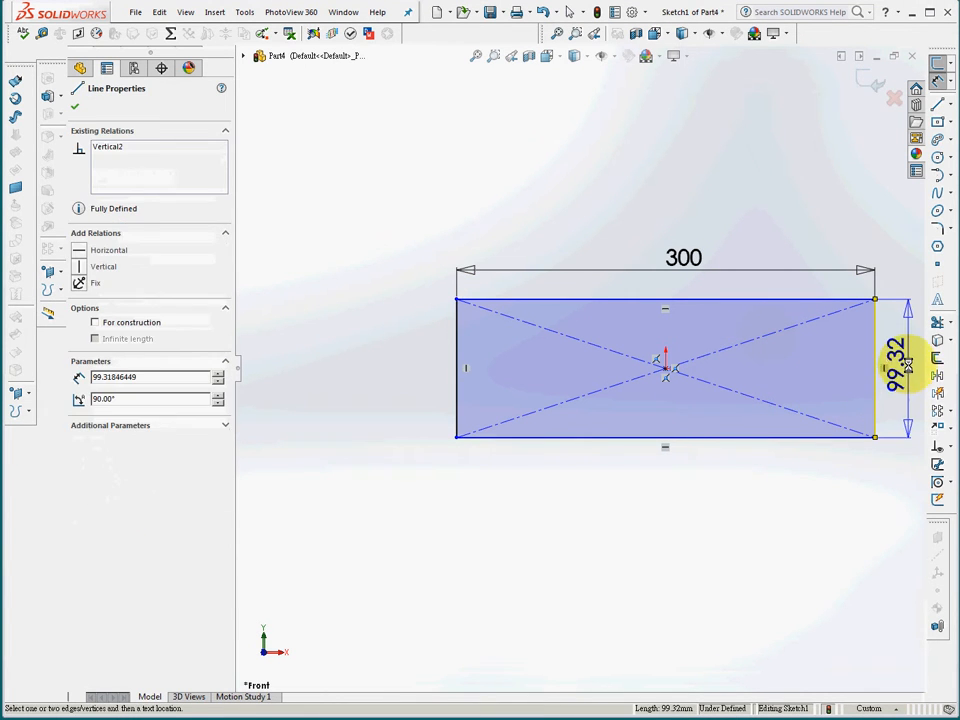
click(908, 368)
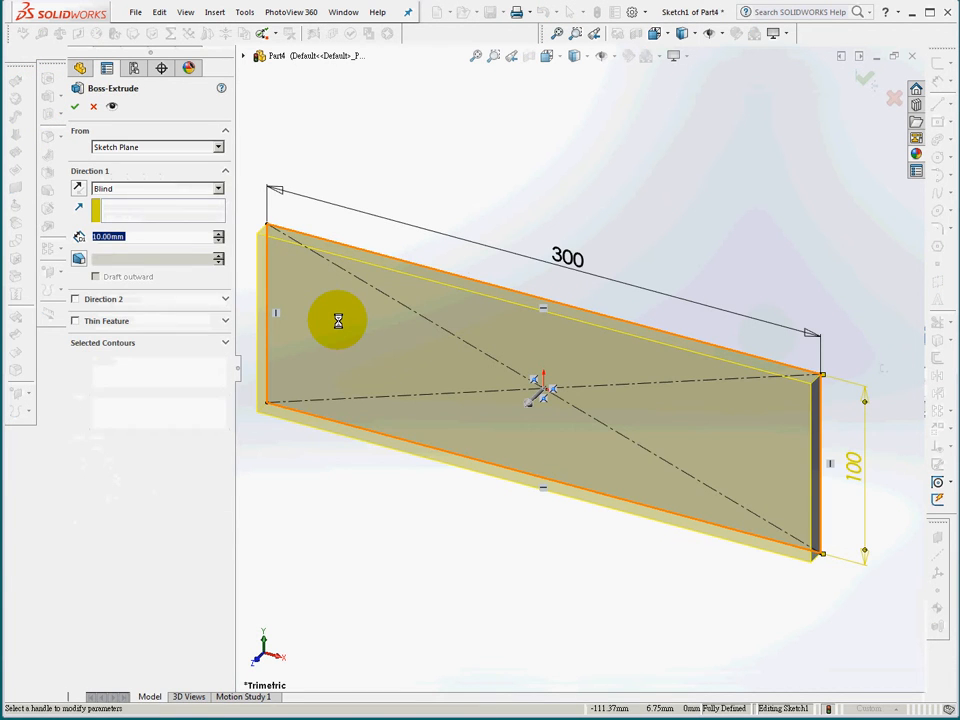
click(75, 106)
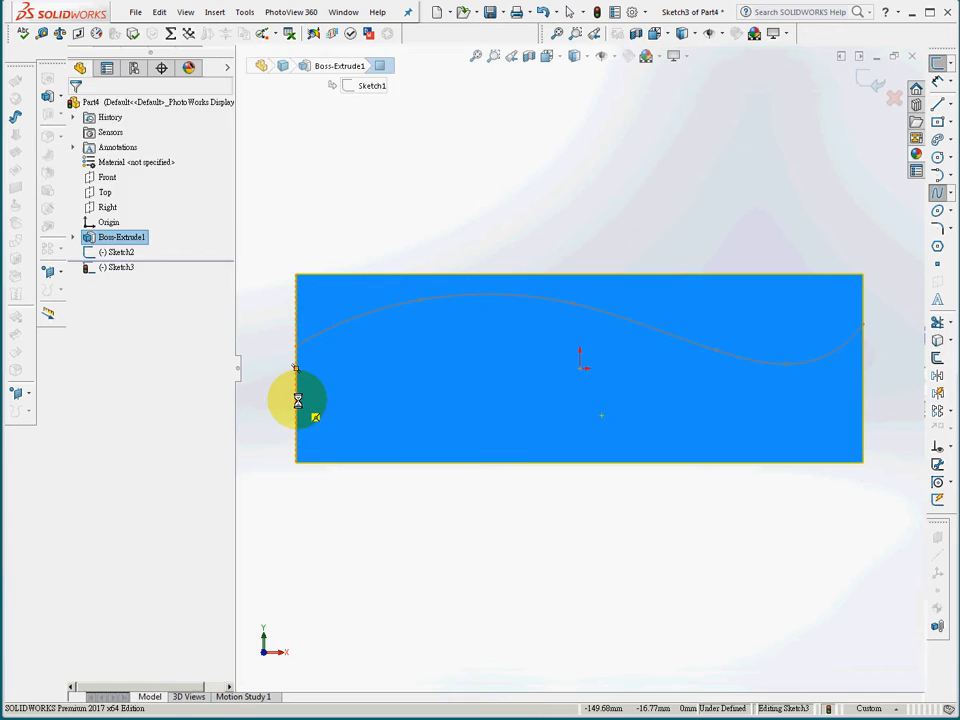
- Start the lower spline curve at the plate's left edge
click(688, 430)
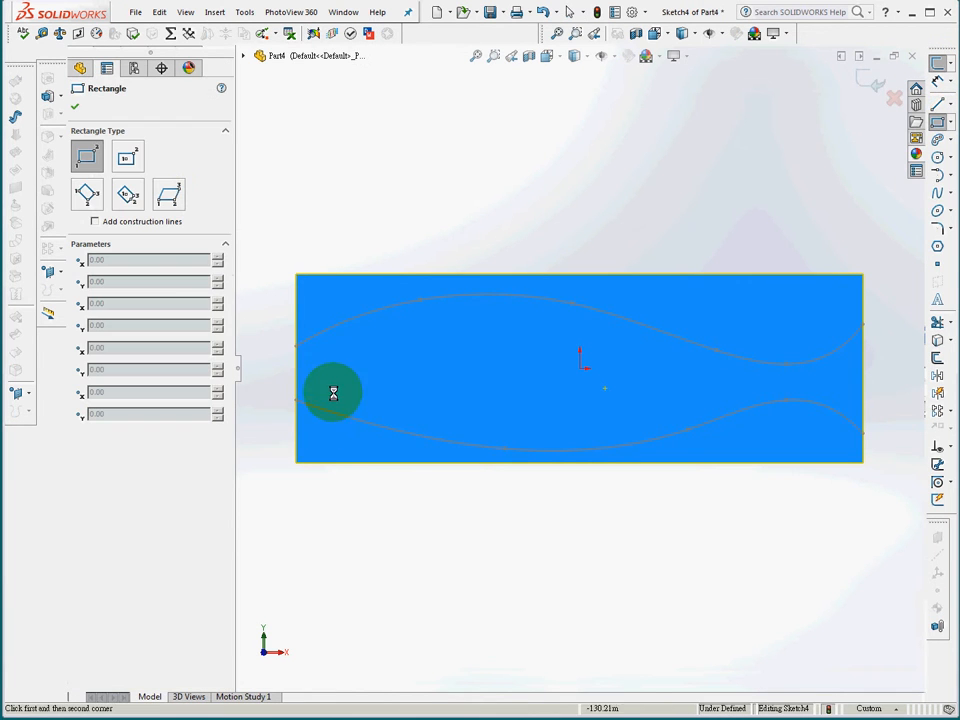
- Draw a narrow rectangle 5 wide, positioned 10 from the plate's left edge
click(333, 392)
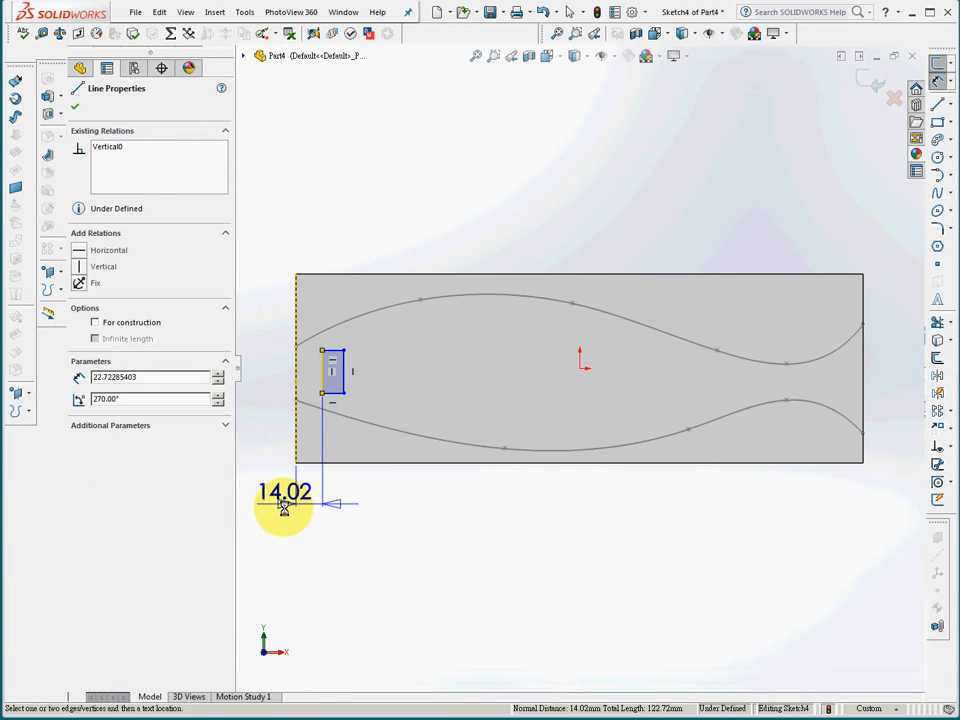
click(285, 492)
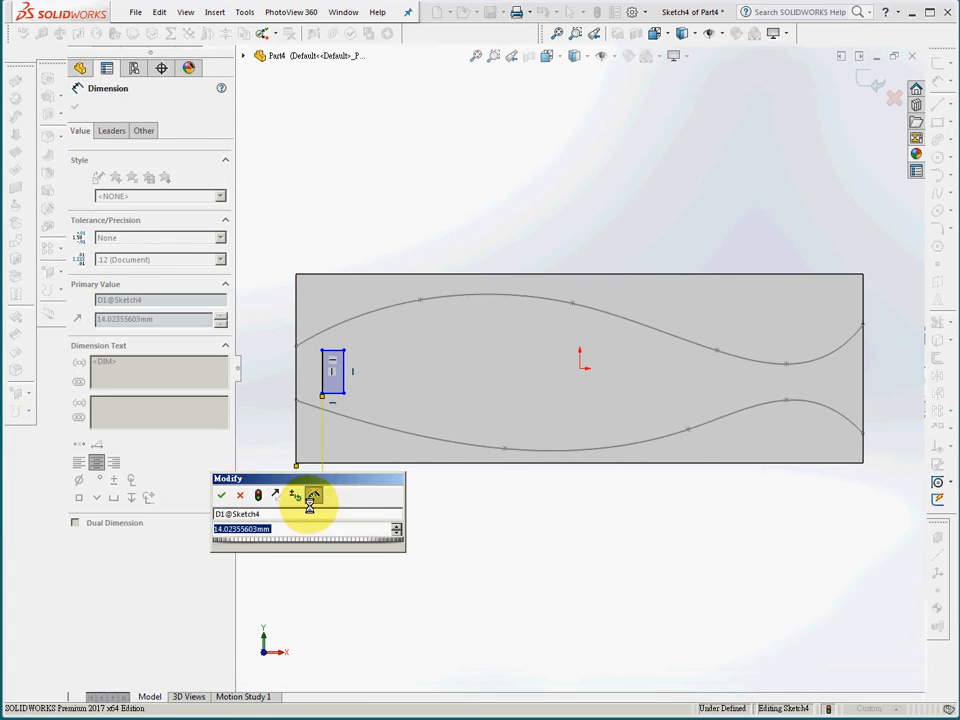
click(221, 495)
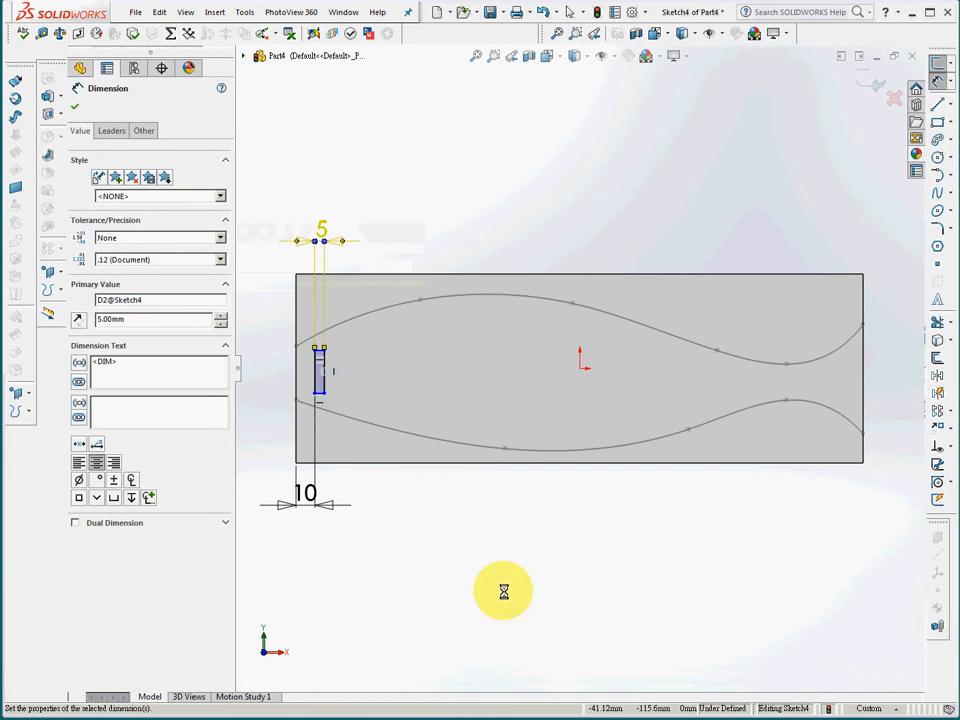
click(75, 107)
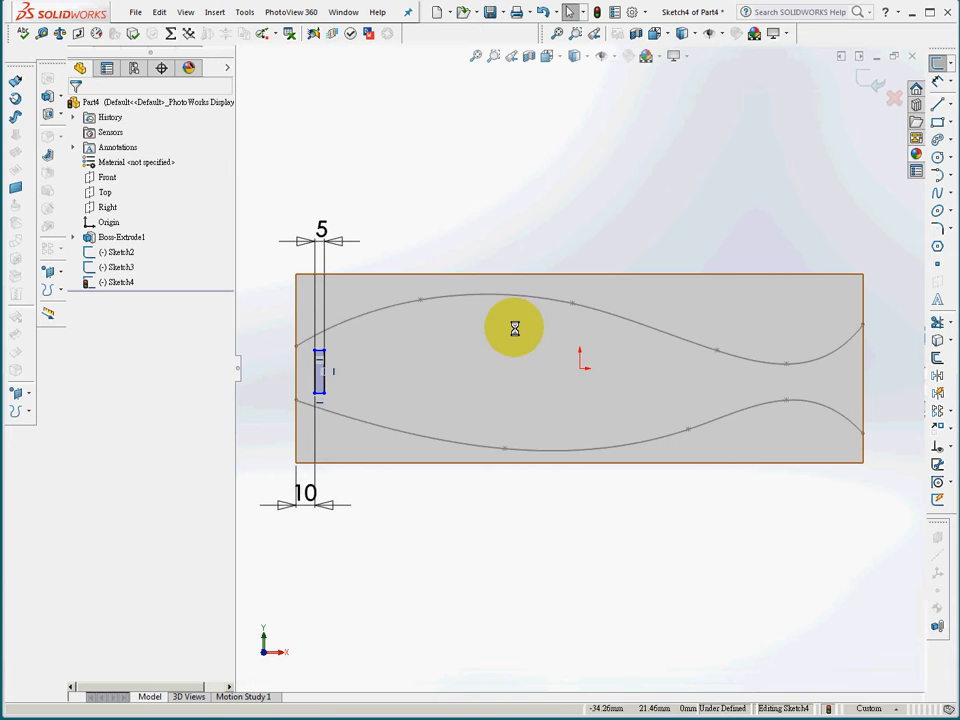
- Make the rectangle's top and bottom corners coincident with the upper and lower splines
click(320, 370)
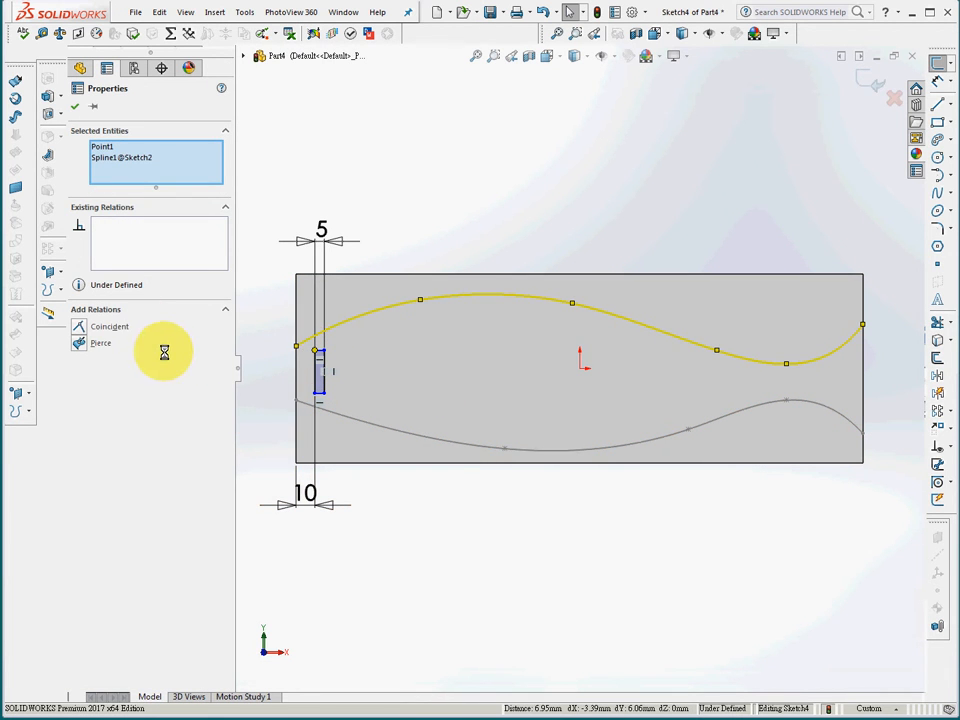
click(110, 326)
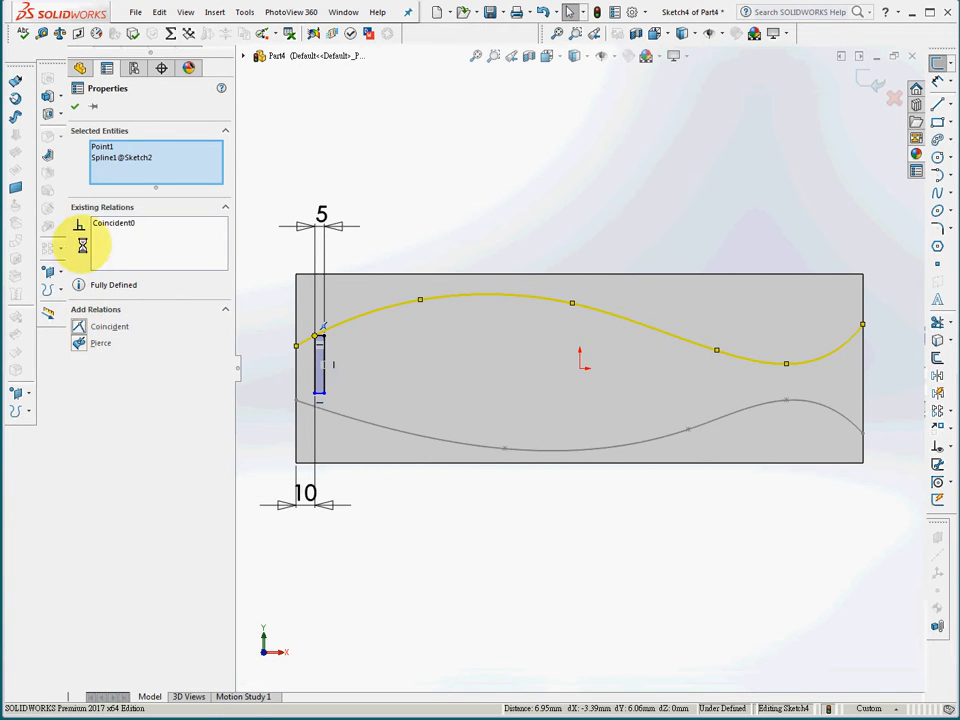
click(74, 106)
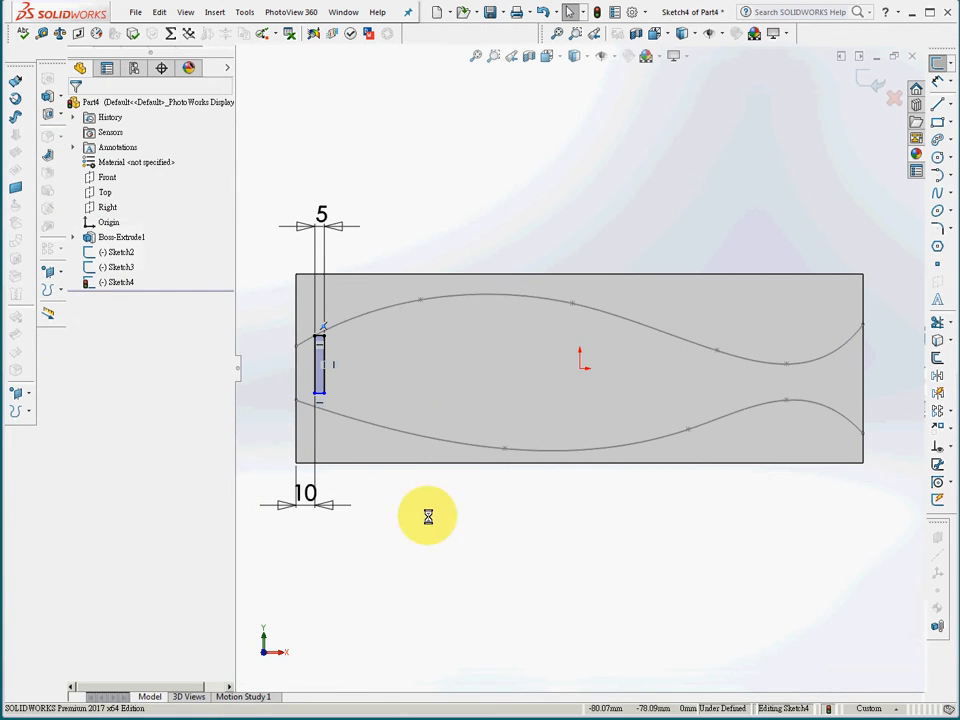
click(324, 395)
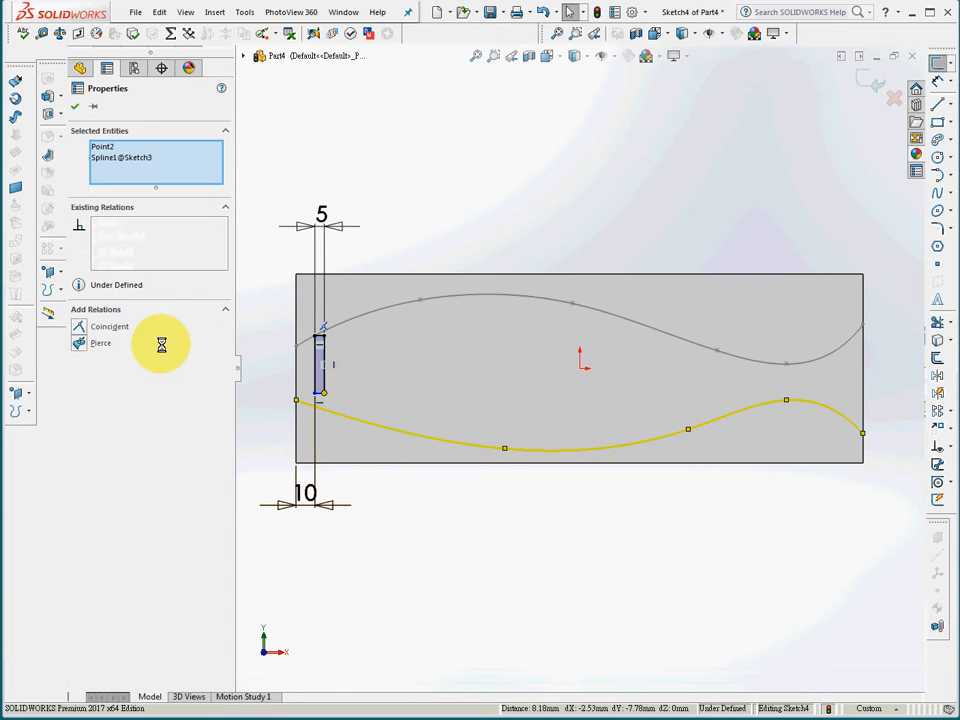
click(109, 326)
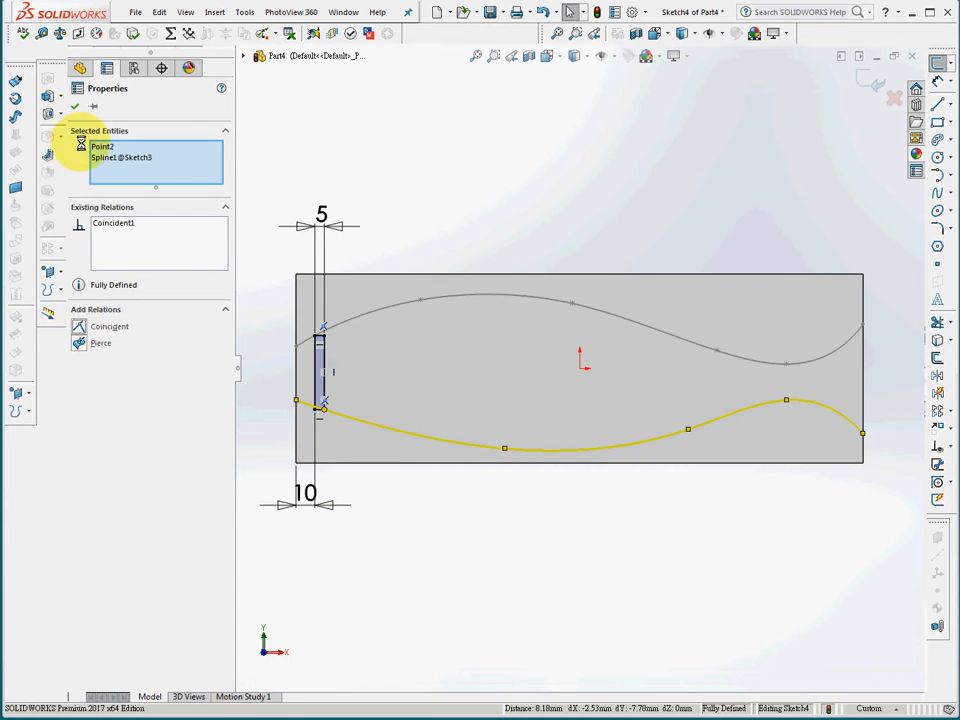
click(75, 107)
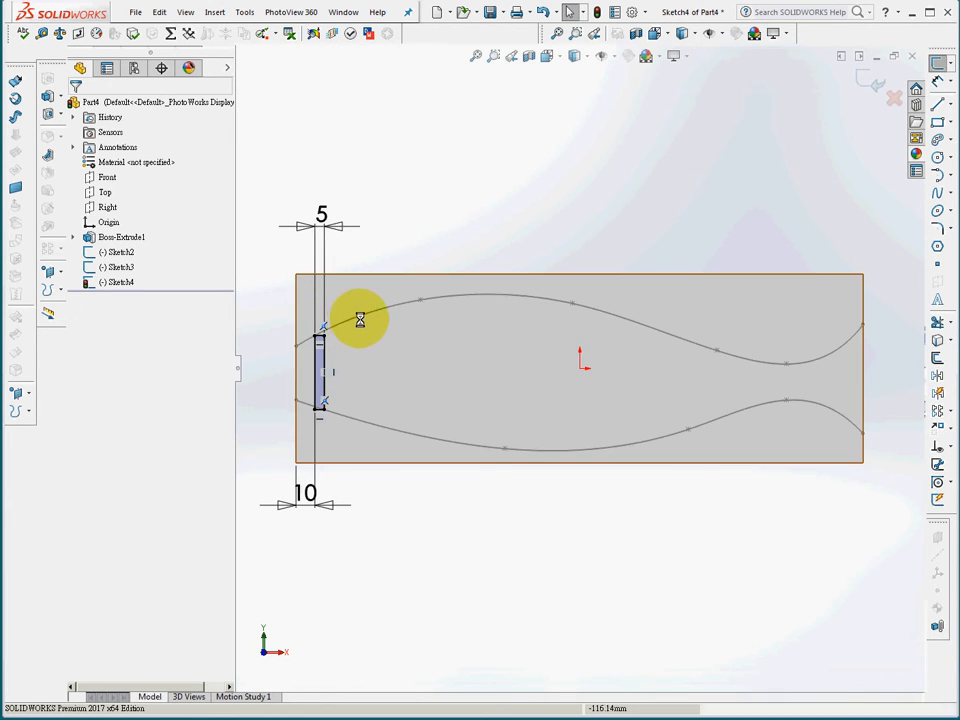
- Verify the rectangle is fully constrained, then cut it Through All as Cut-Extrude1
click(432, 300)
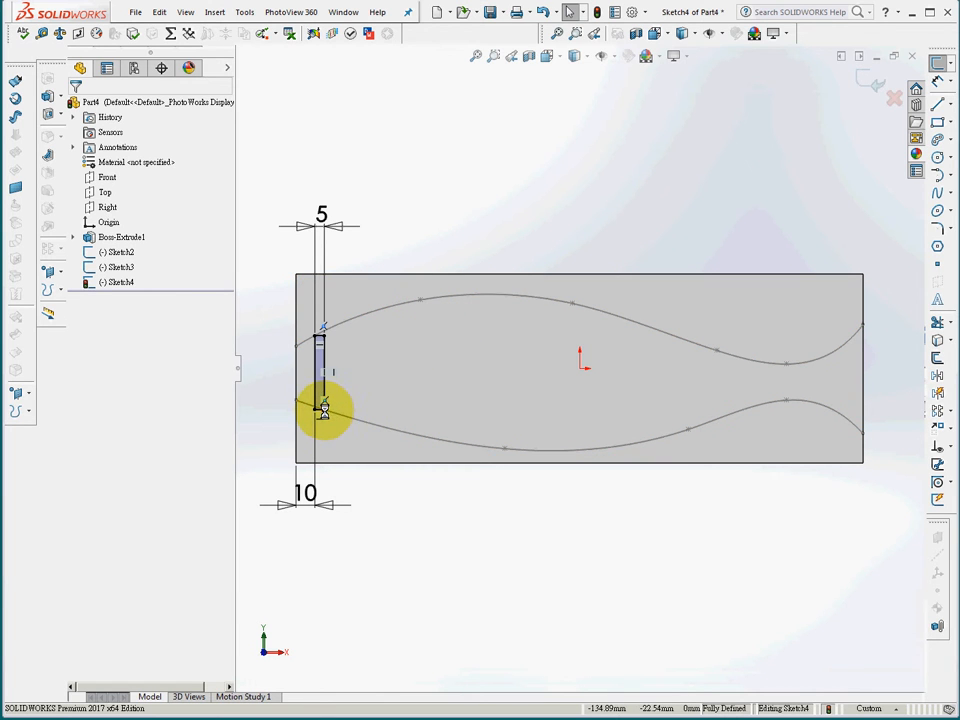
drag(325, 405, 318, 340)
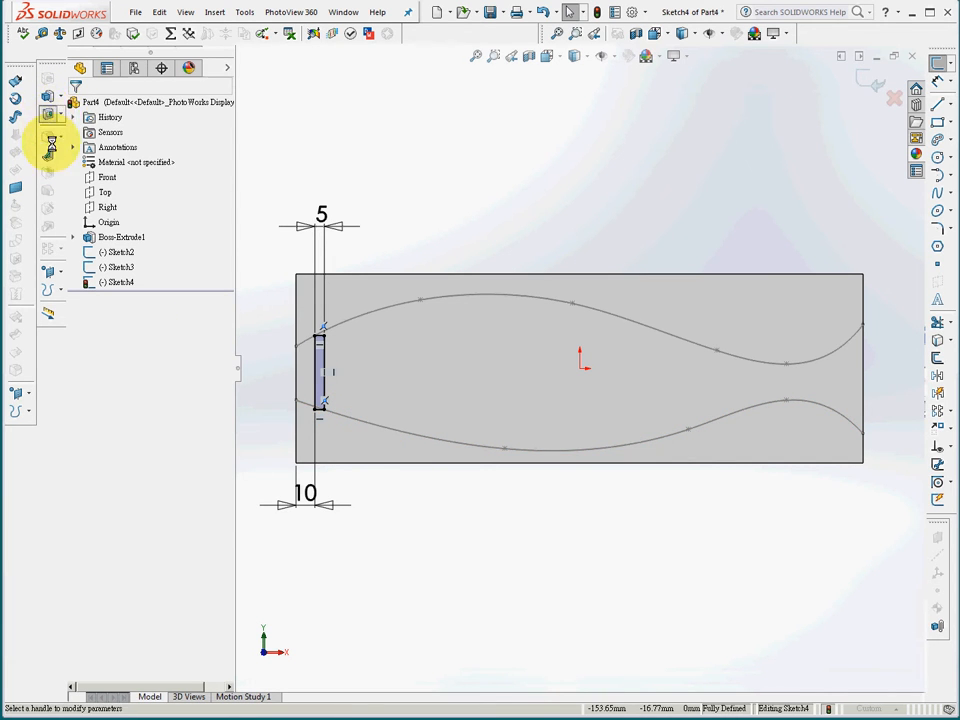
click(51, 143)
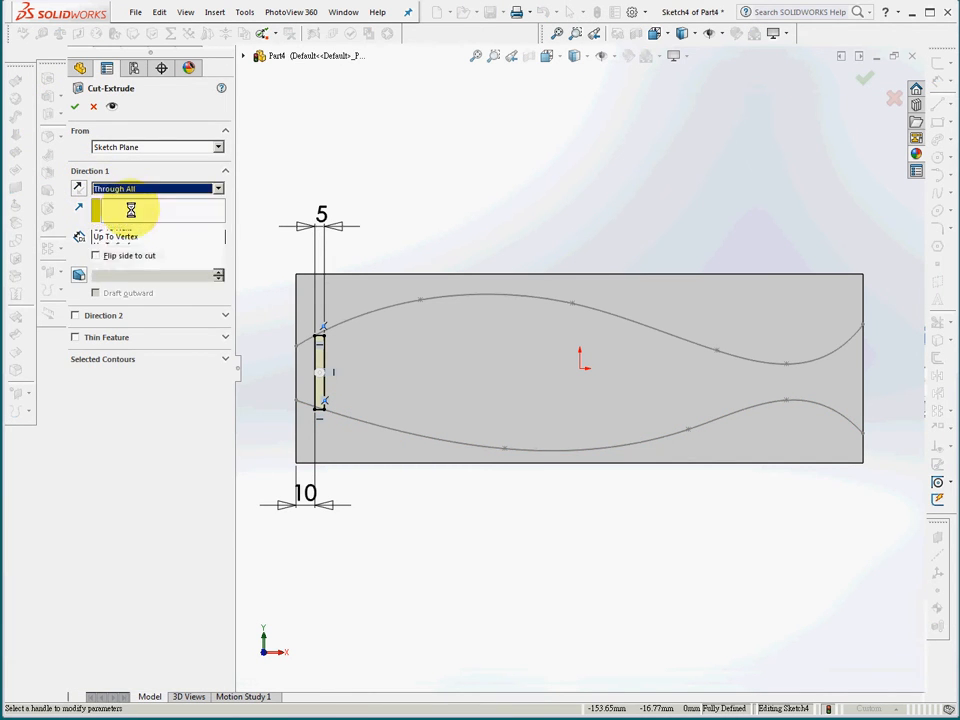
click(75, 106)
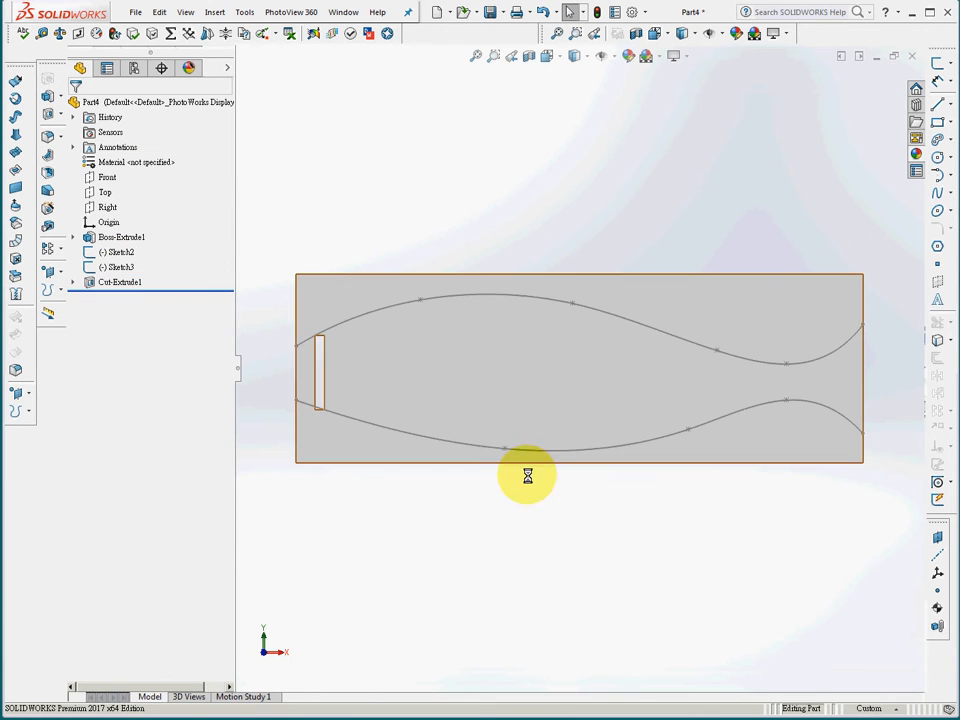
- Pattern Cut-Extrude1 into 28 instances along the 10 dimension with Vary sketch enabled
click(120, 281)
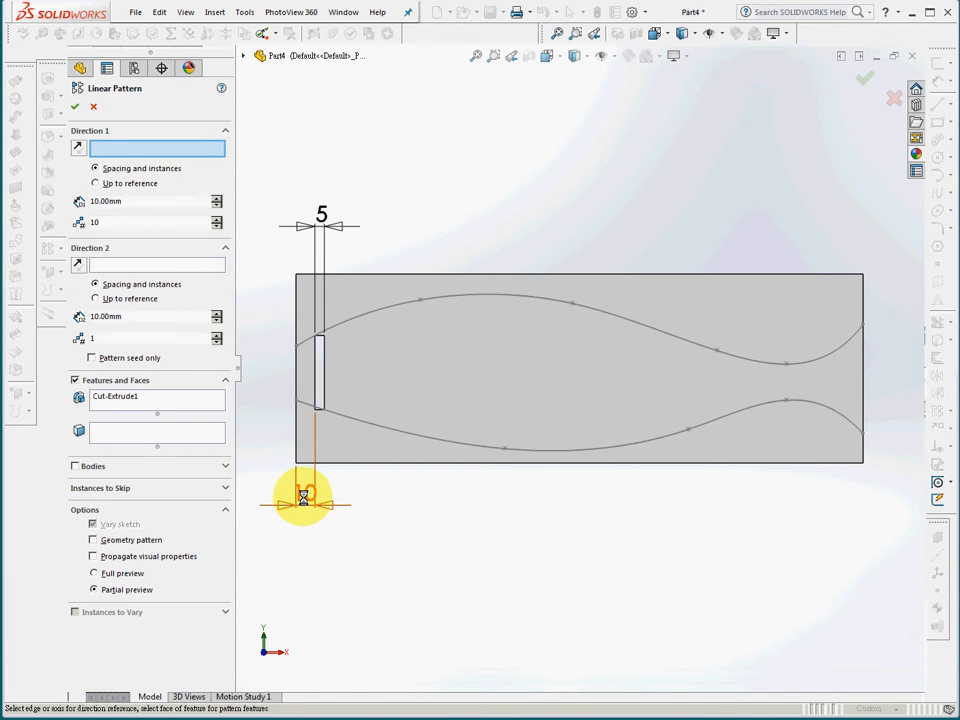
click(307, 503)
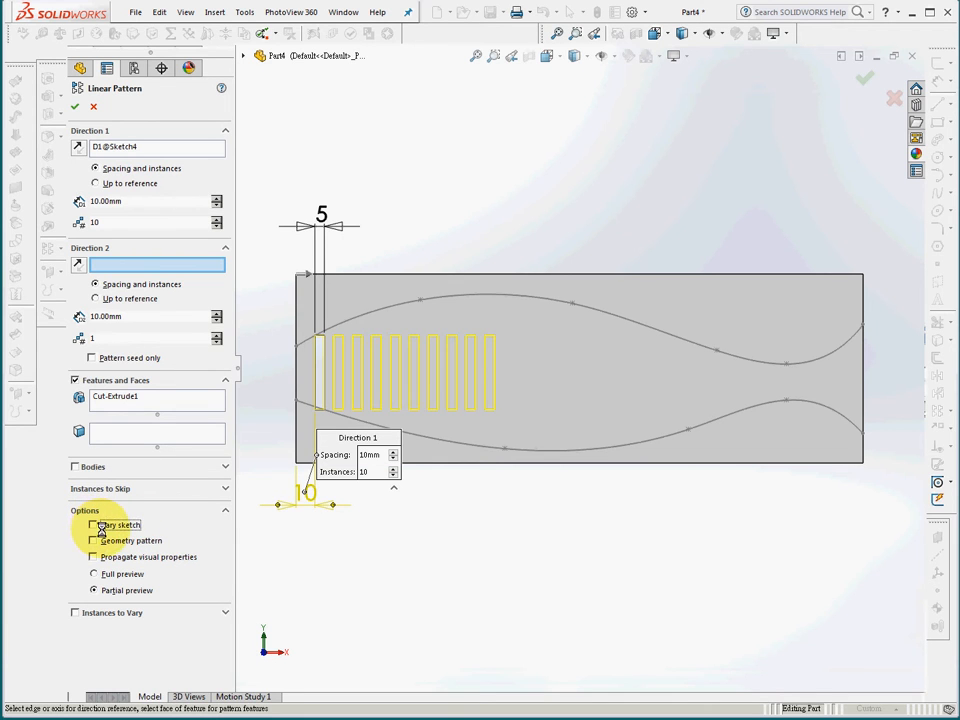
click(94, 525)
text(28)
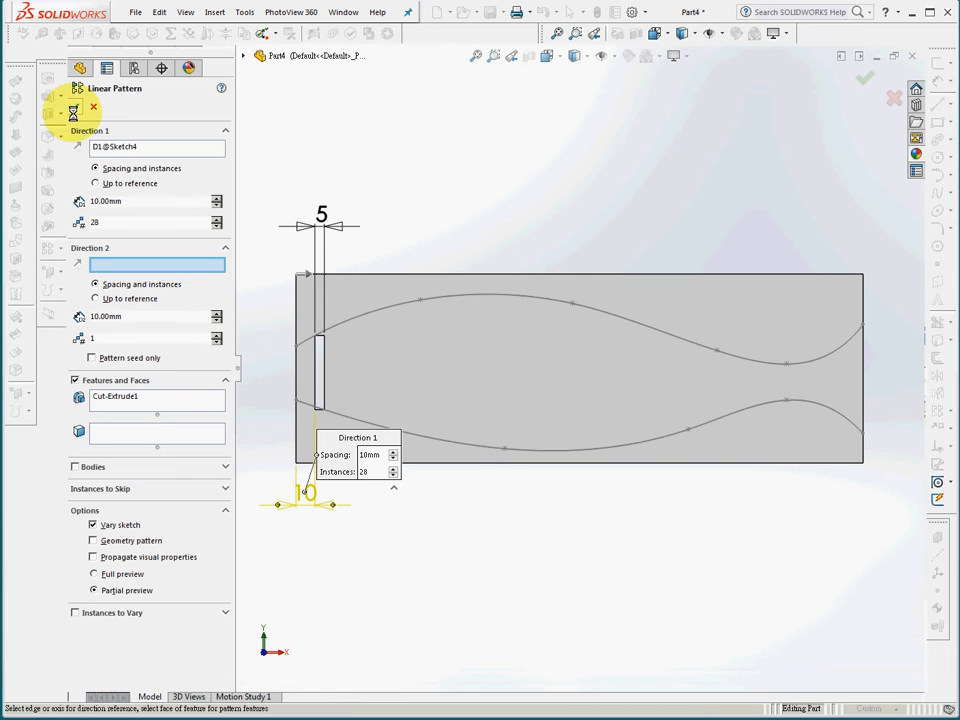
click(864, 77)
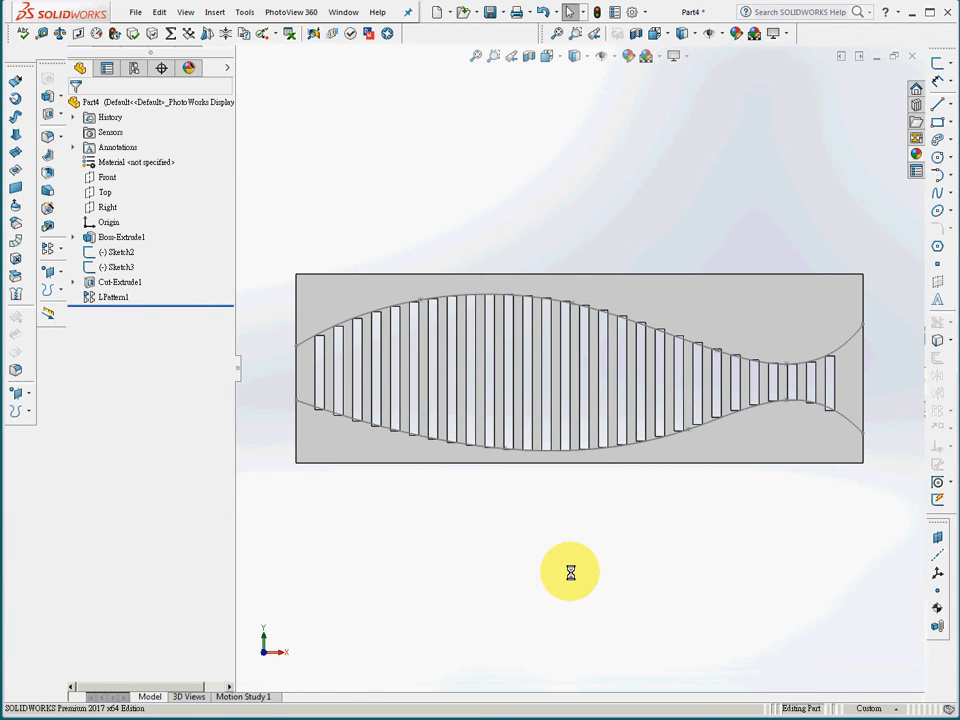
mouse_move(320, 343)
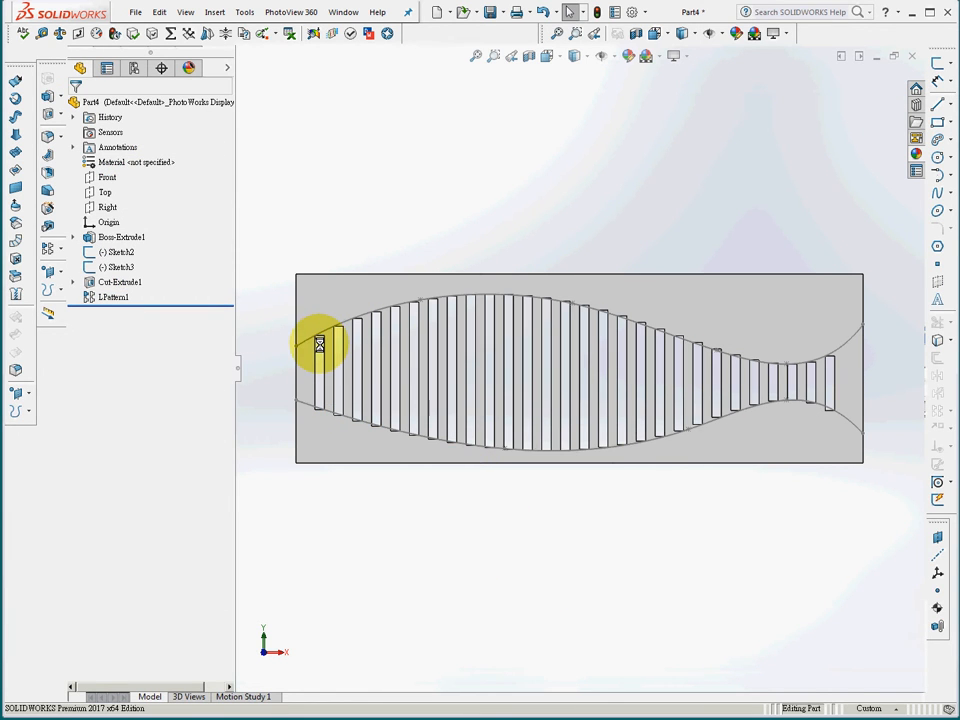